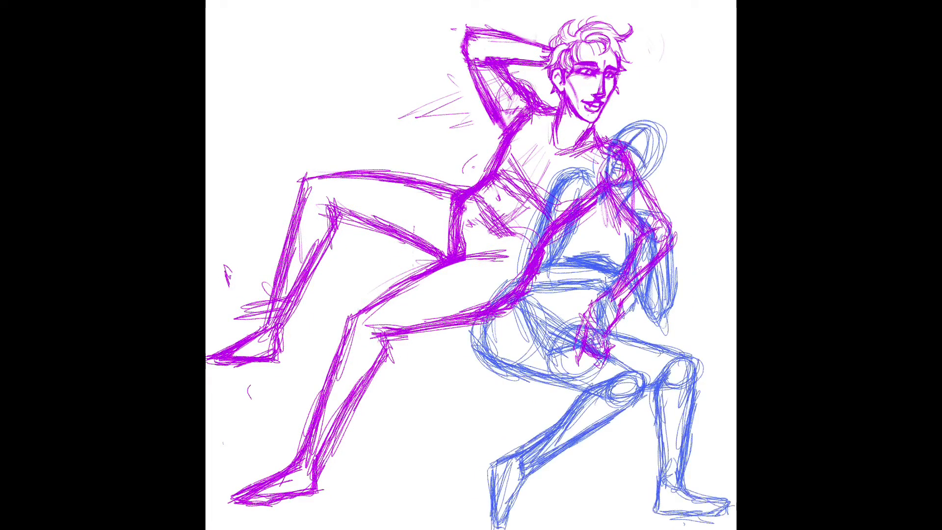
- Paint the man's head area, sketch the jacket collar under his face, and outline the dark jacket around his torso
{"action": "left_click_drag", "start_coordinate": [642, 138], "coordinate": [697, 252]}
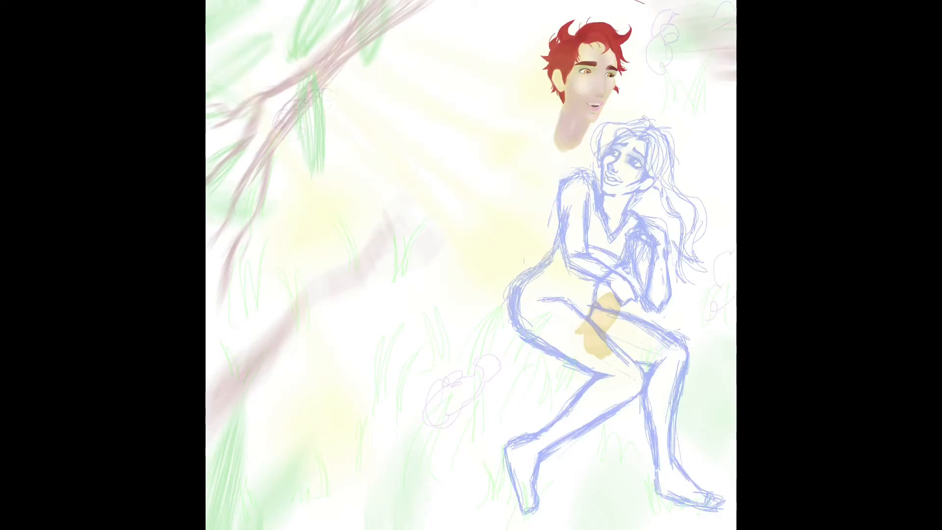
{"action": "left_click_drag", "start_coordinate": [544, 102], "coordinate": [555, 157]}
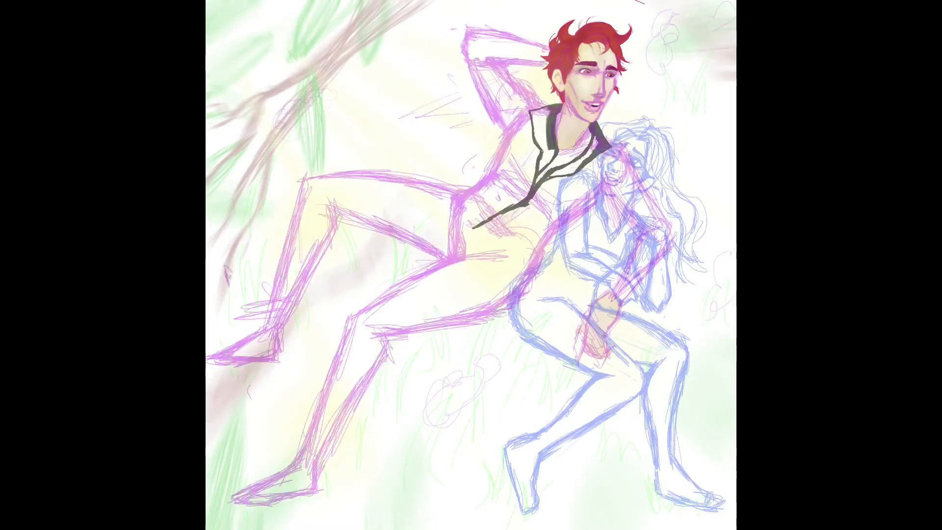
{"action": "left_click_drag", "start_coordinate": [469, 119], "coordinate": [631, 289]}
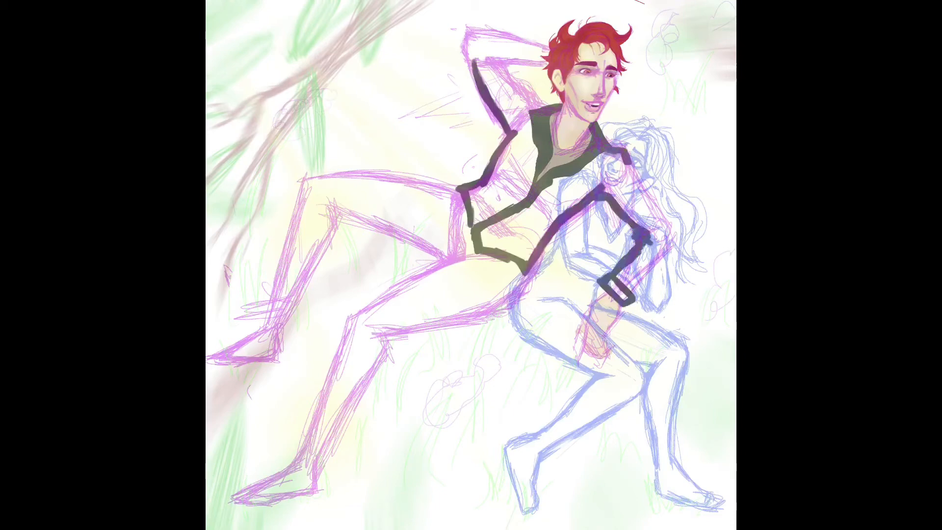